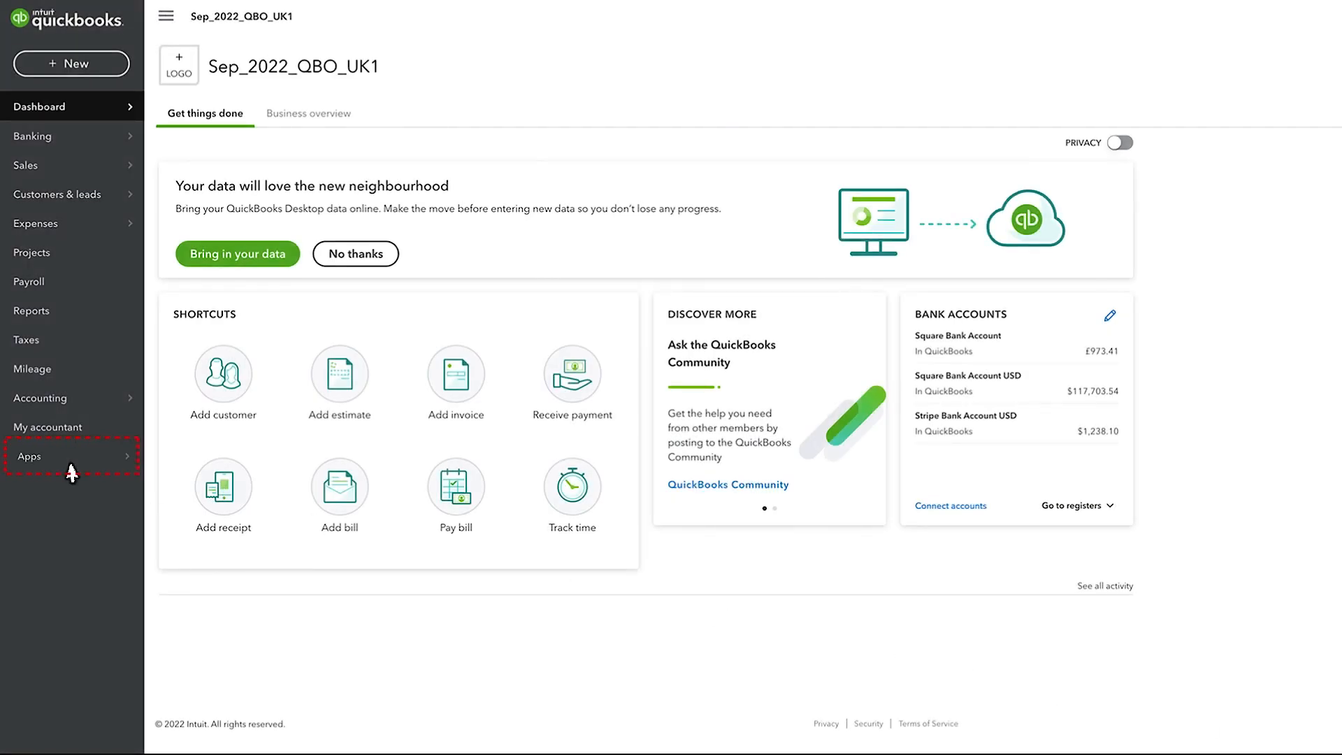
Step: Find the SaaSant Transactions bulk import app in QuickBooks Apps and get it for the company
left_click(28, 453)
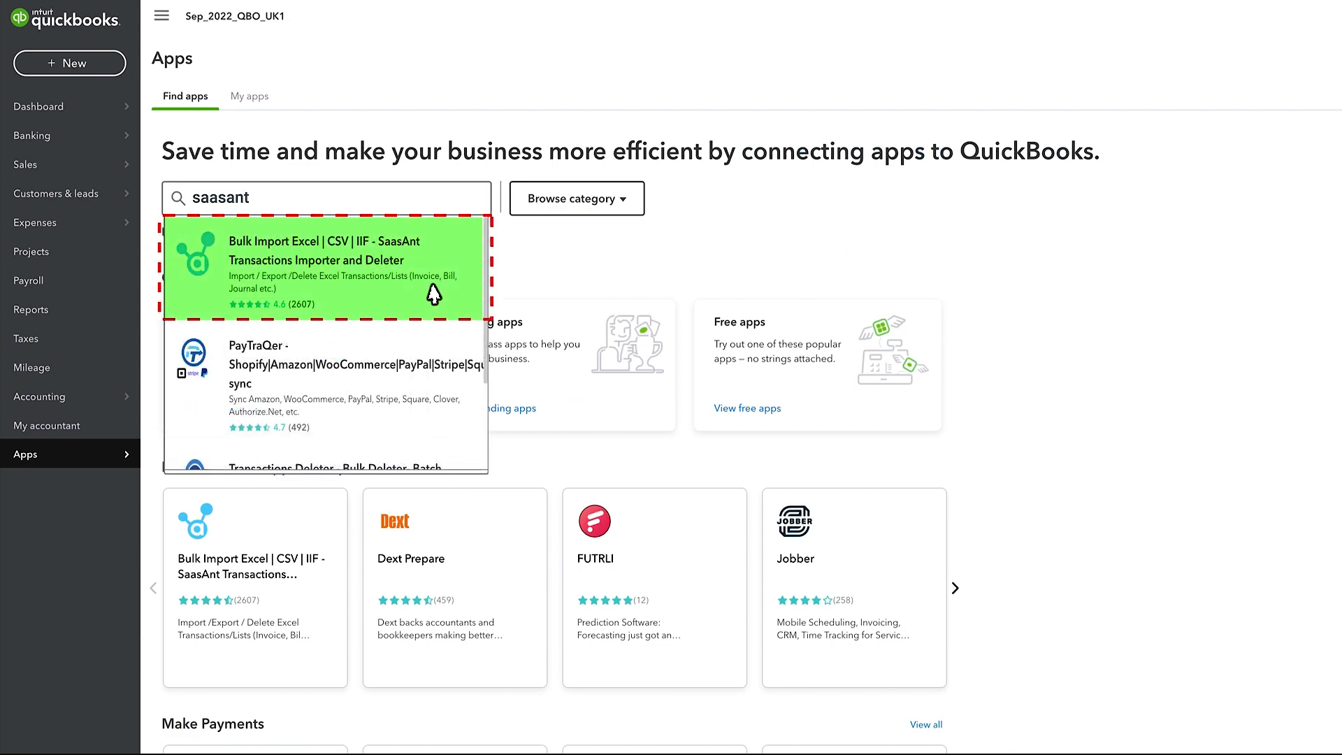
left_click(324, 269)
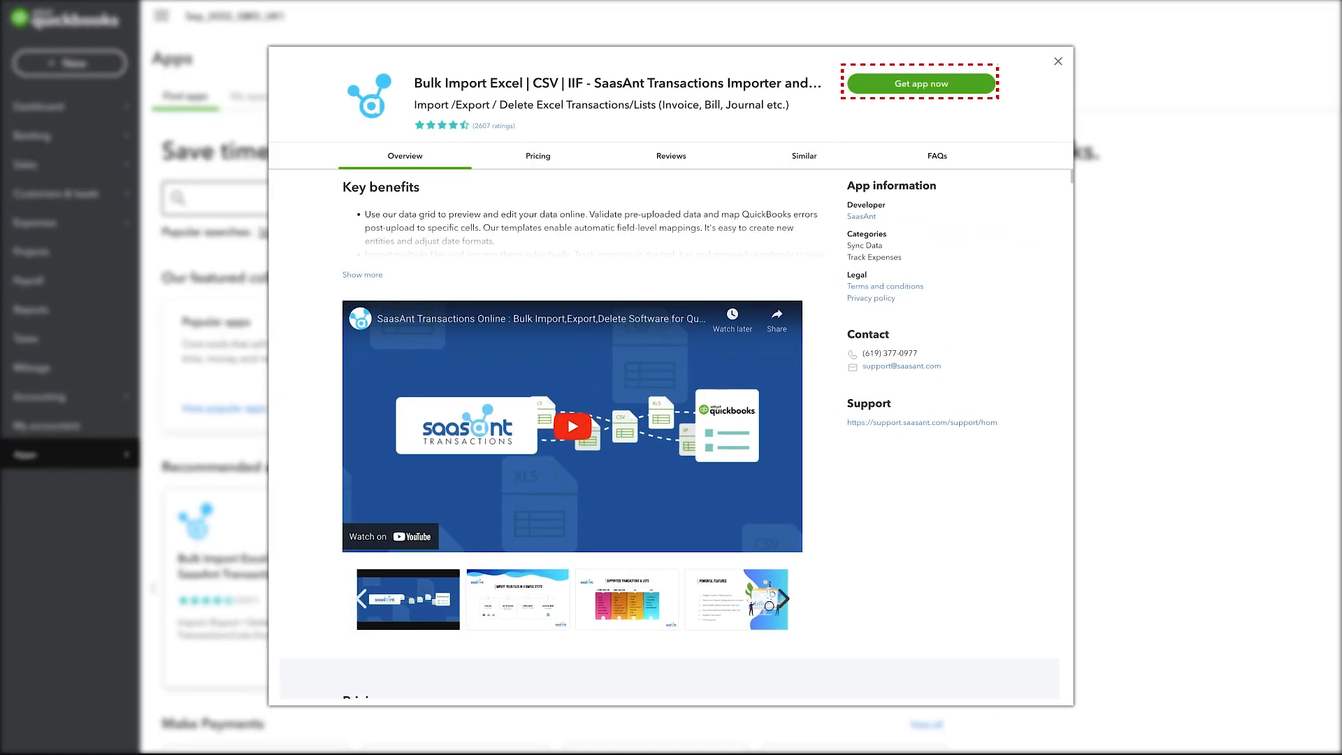
mouse_move(920, 84)
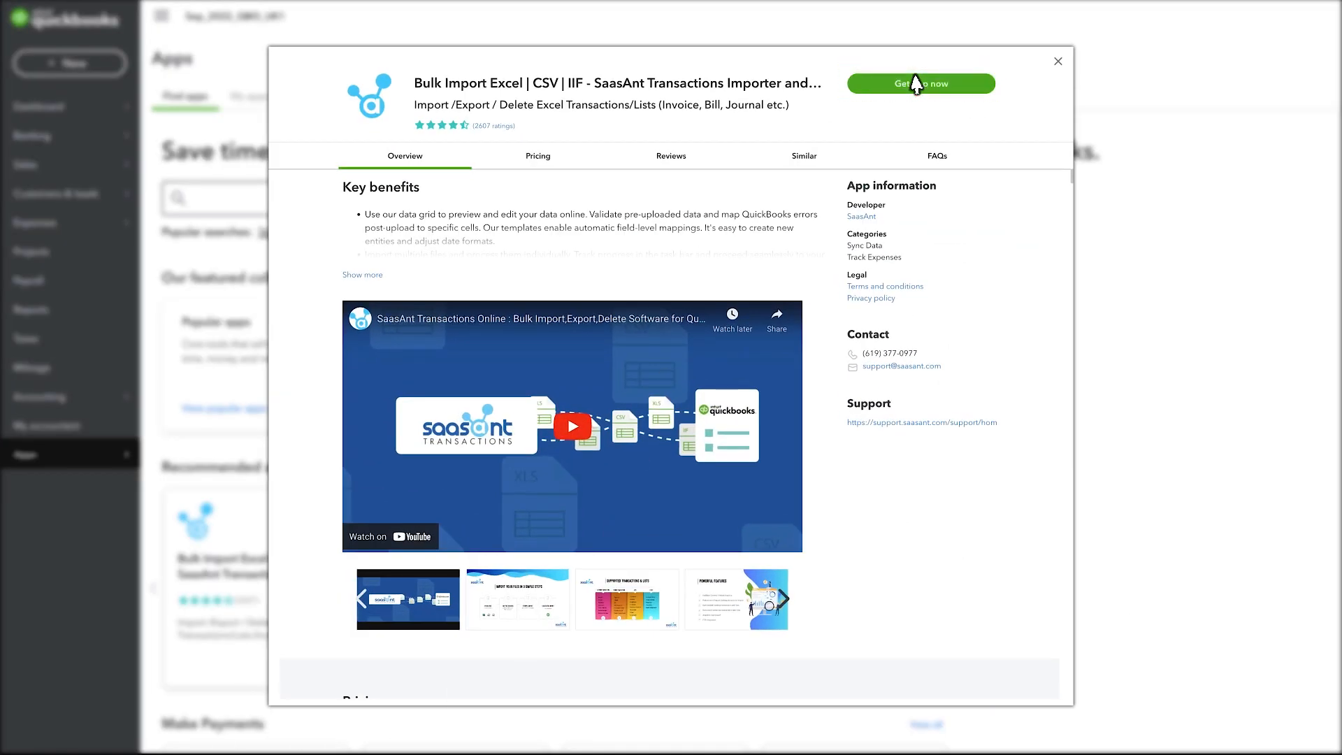
left_click(920, 83)
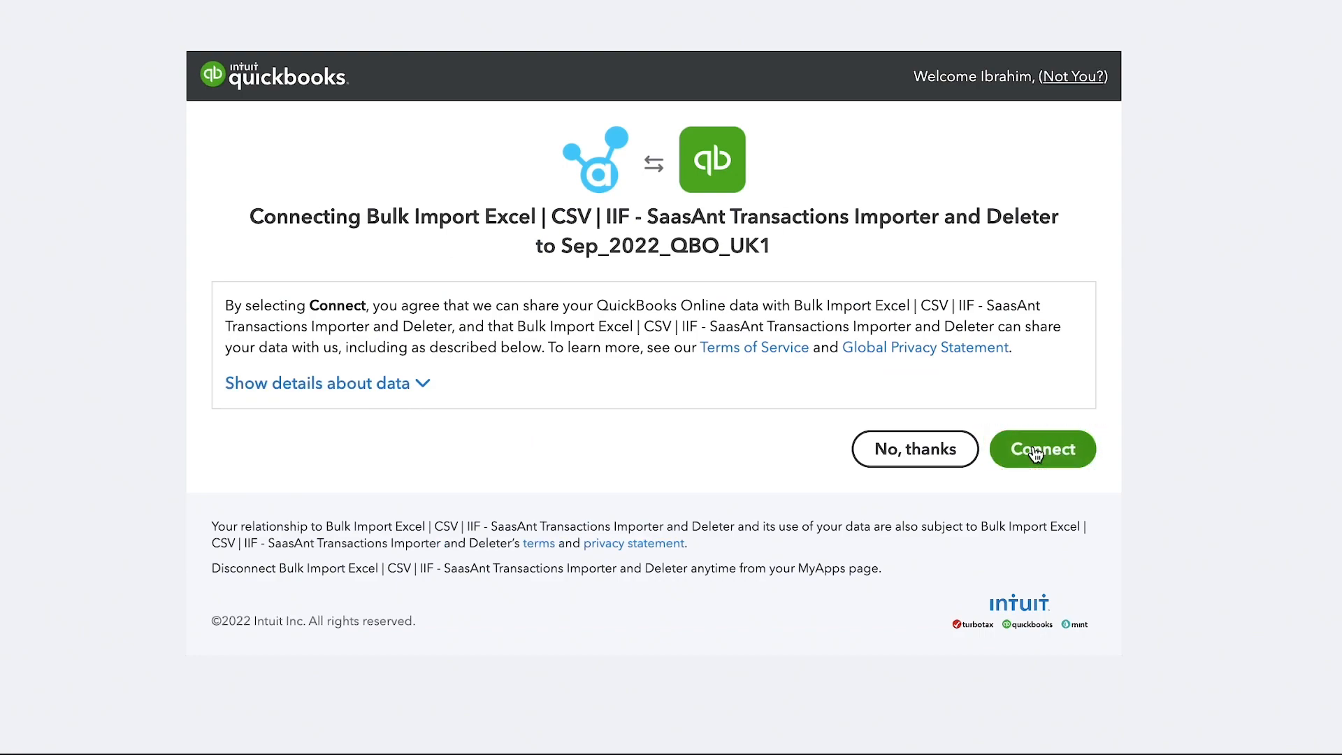
Step: Authorise SaaSant Transactions for QuickBooks and begin a new Automation showing Email, FTP or Zapier sources
left_click(1040, 448)
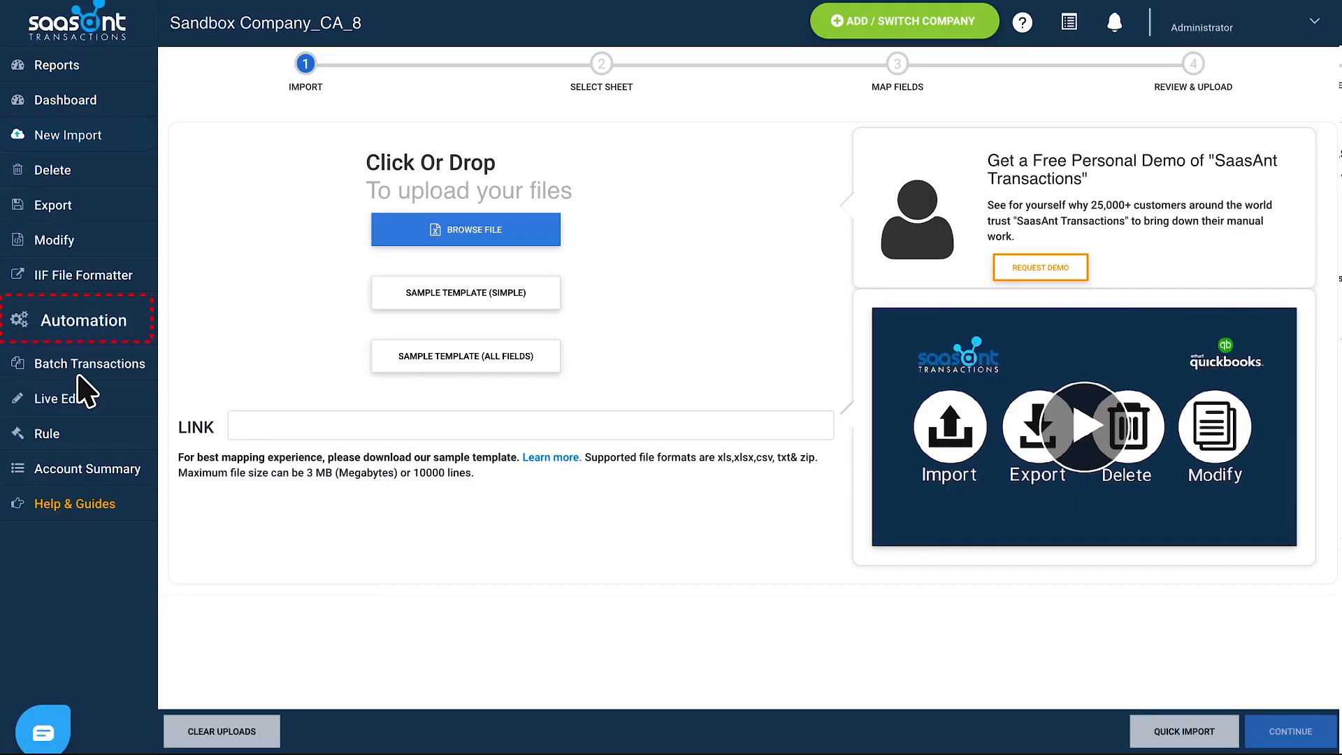
left_click(78, 320)
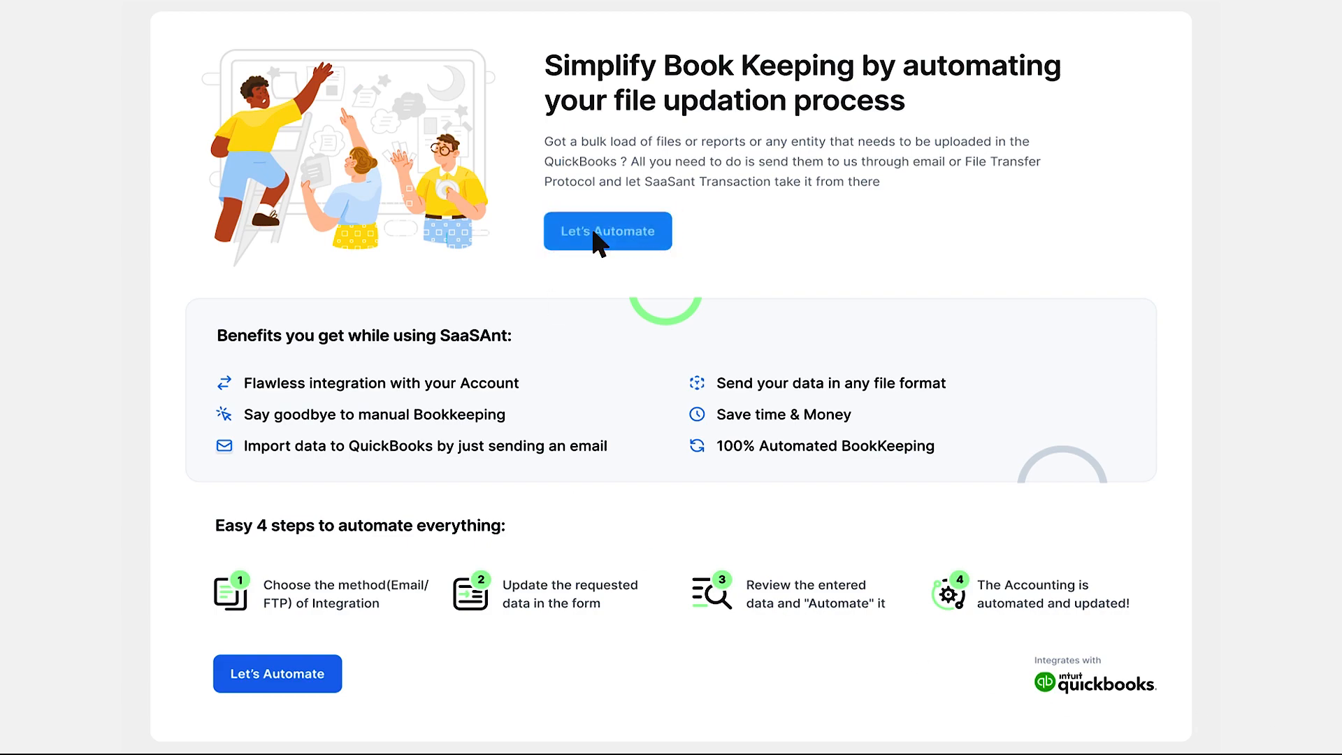
left_click(608, 230)
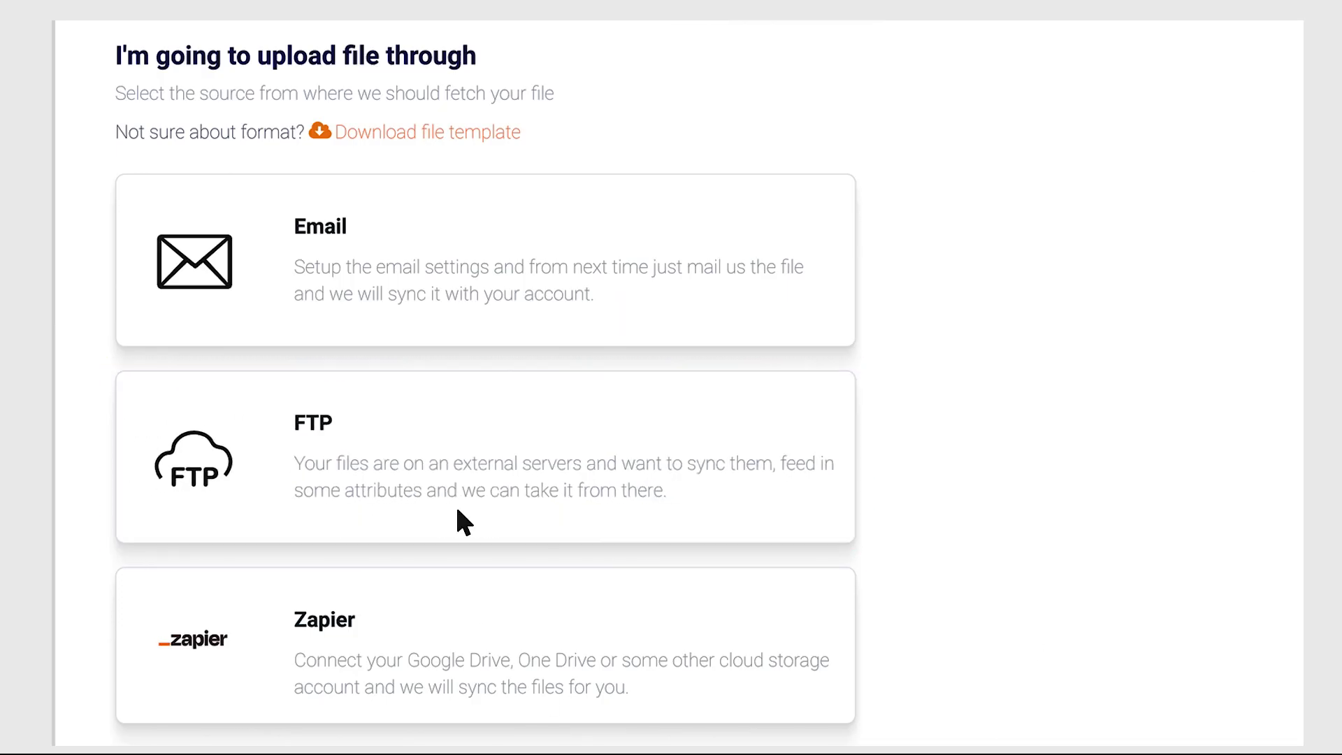
Step: Choose FTP source for Invoice transactions with server ftp.server.com, port 21, login, folder and email, then continue
left_click(485, 457)
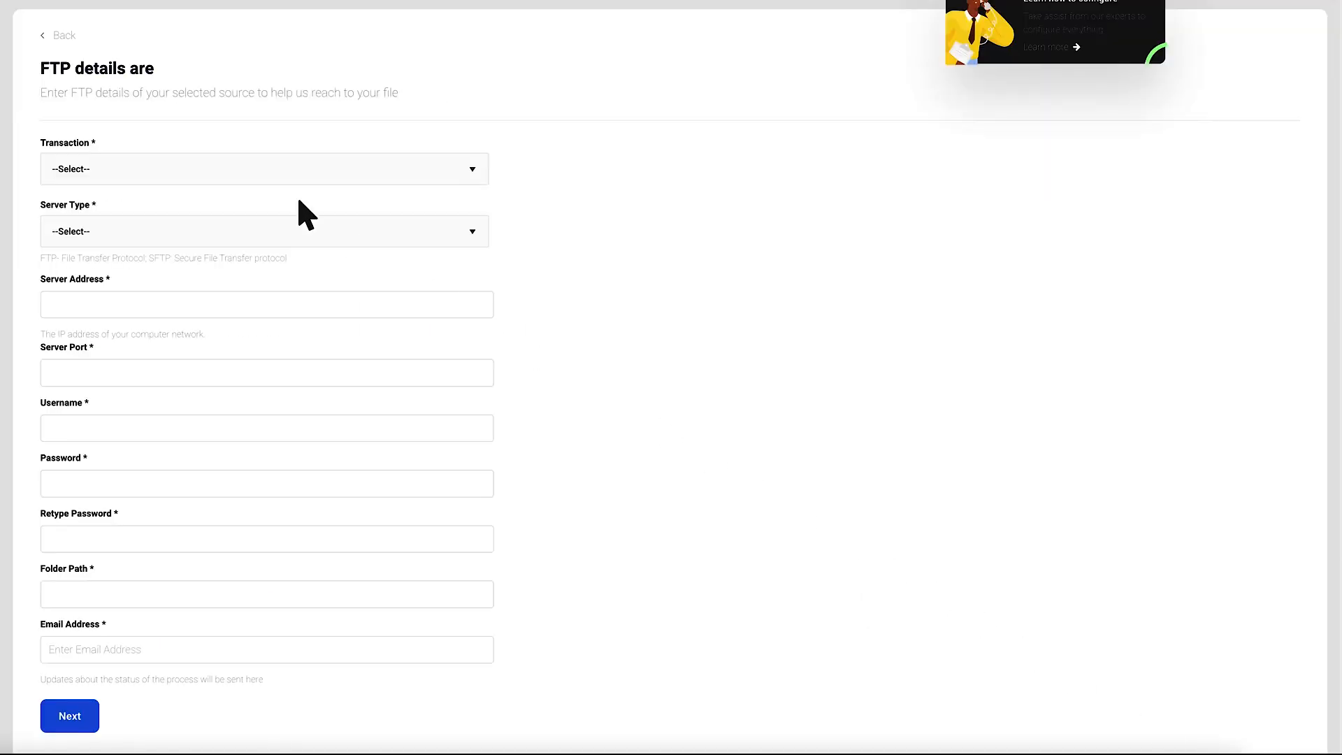
left_click(264, 169)
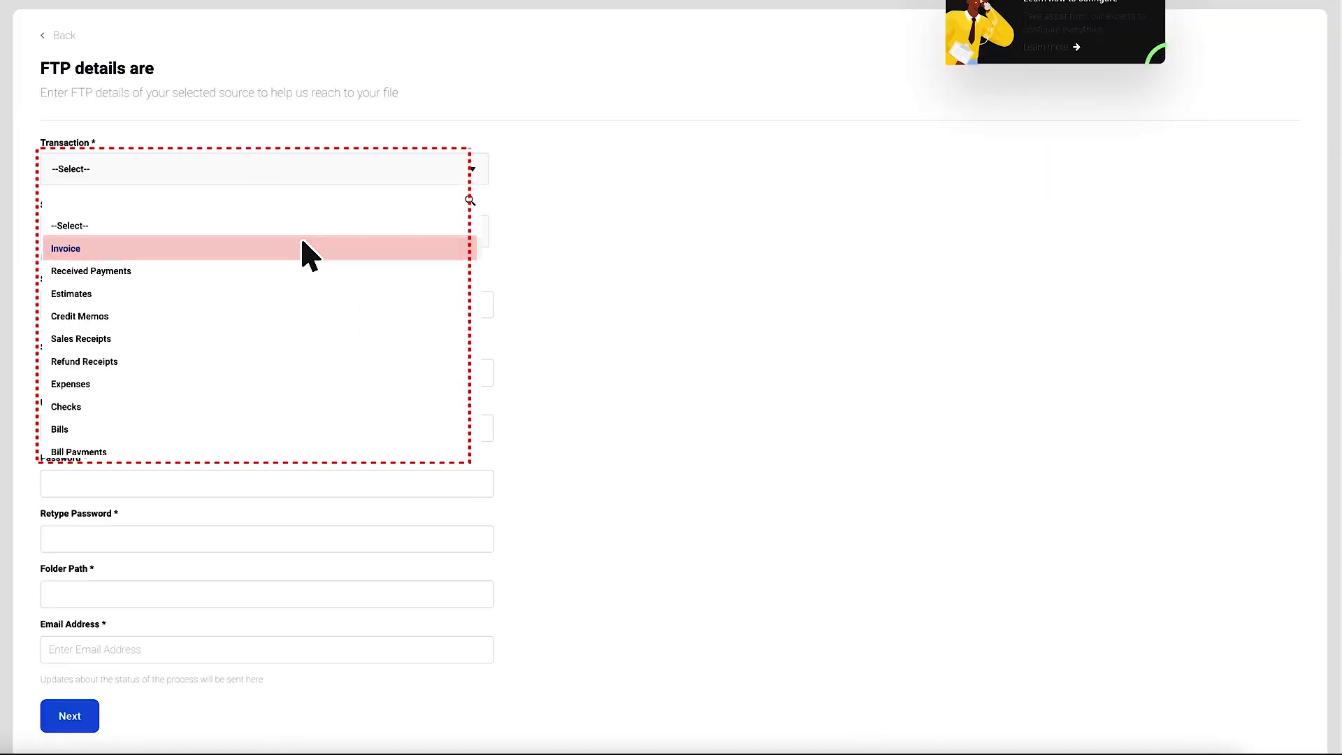
left_click(66, 248)
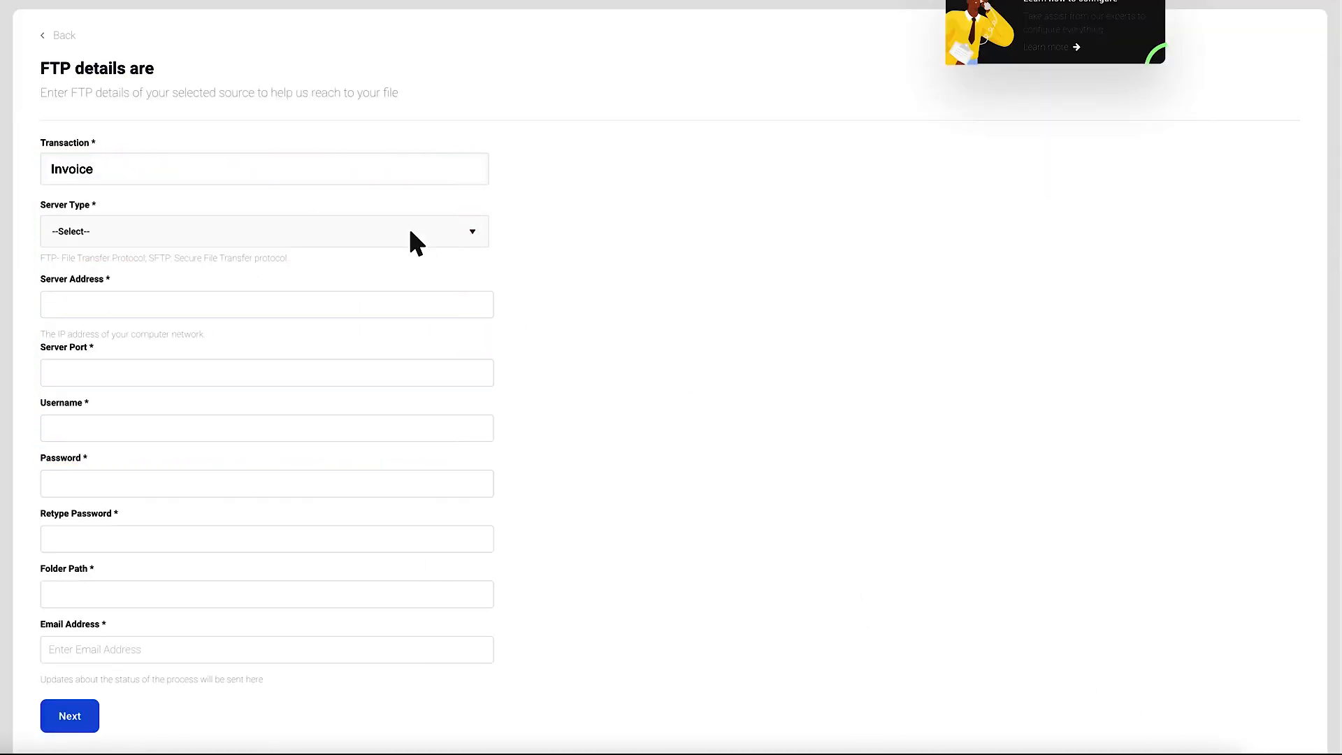
left_click(265, 231)
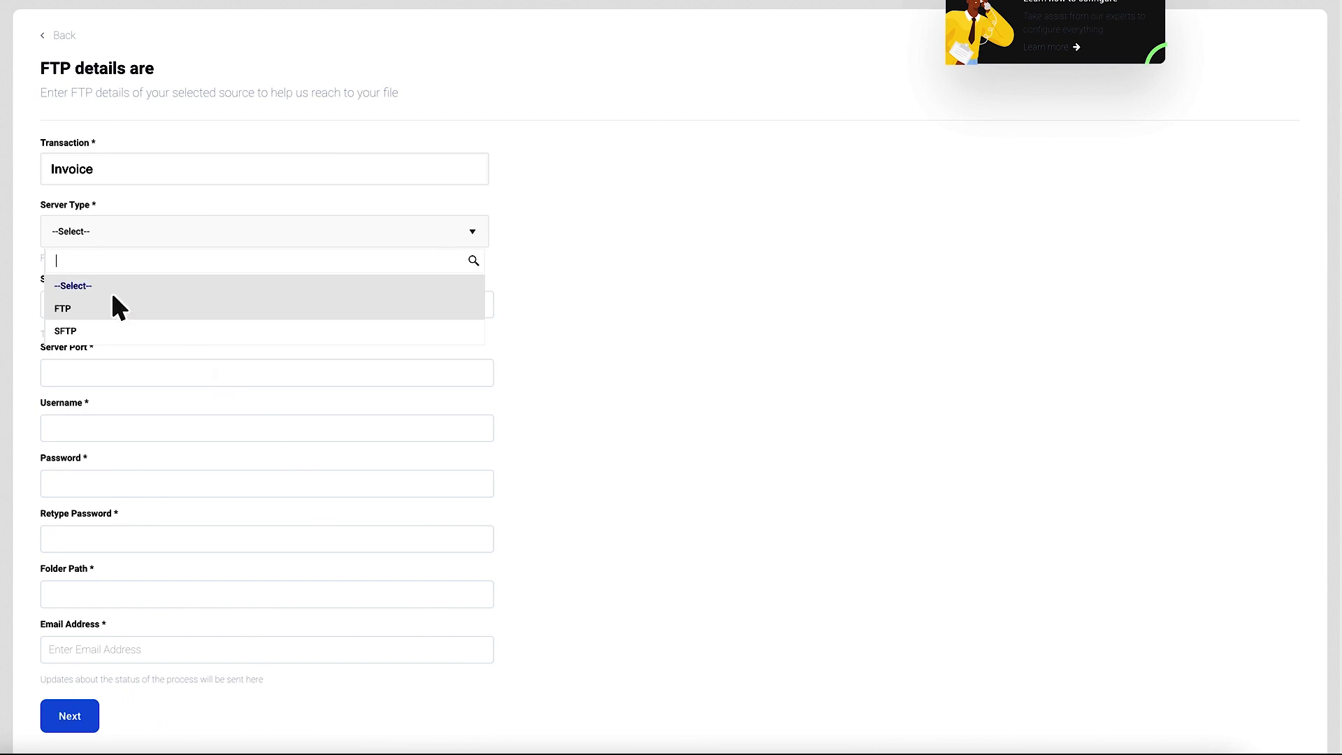
left_click(63, 307)
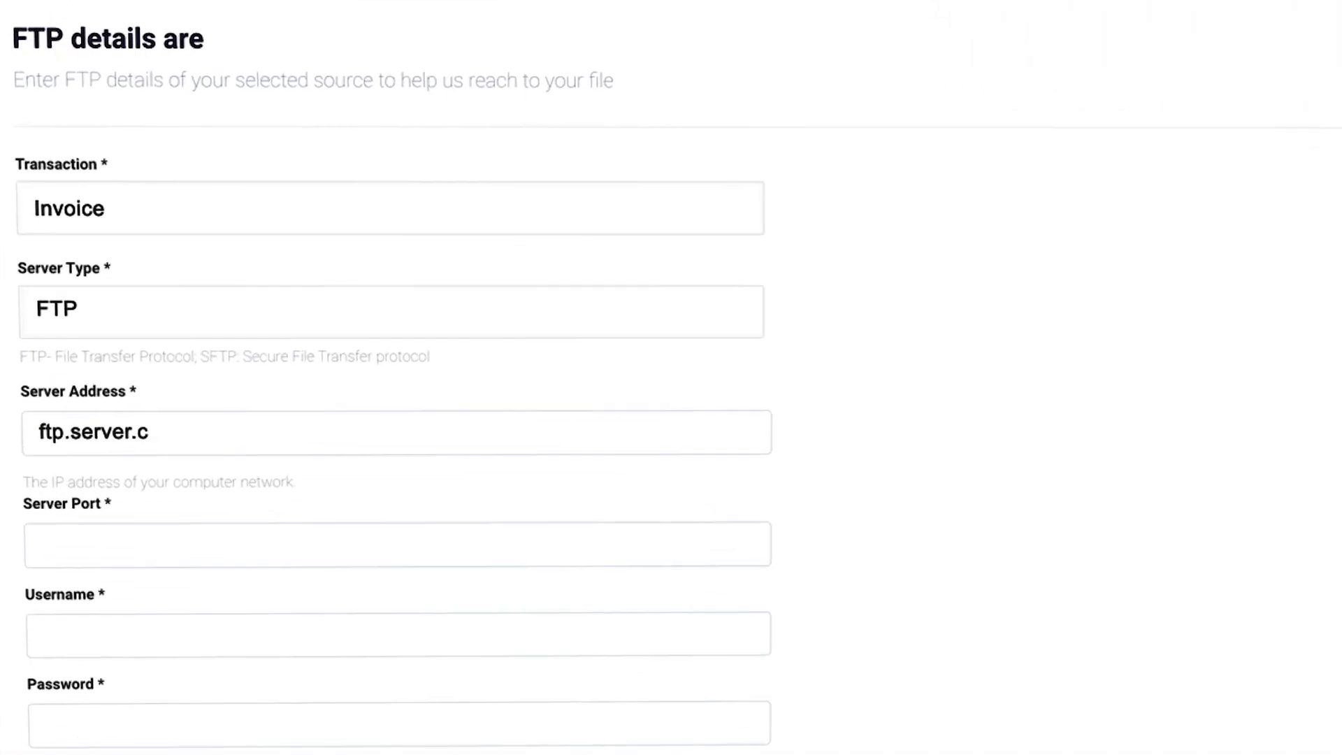
scroll("down", 3)
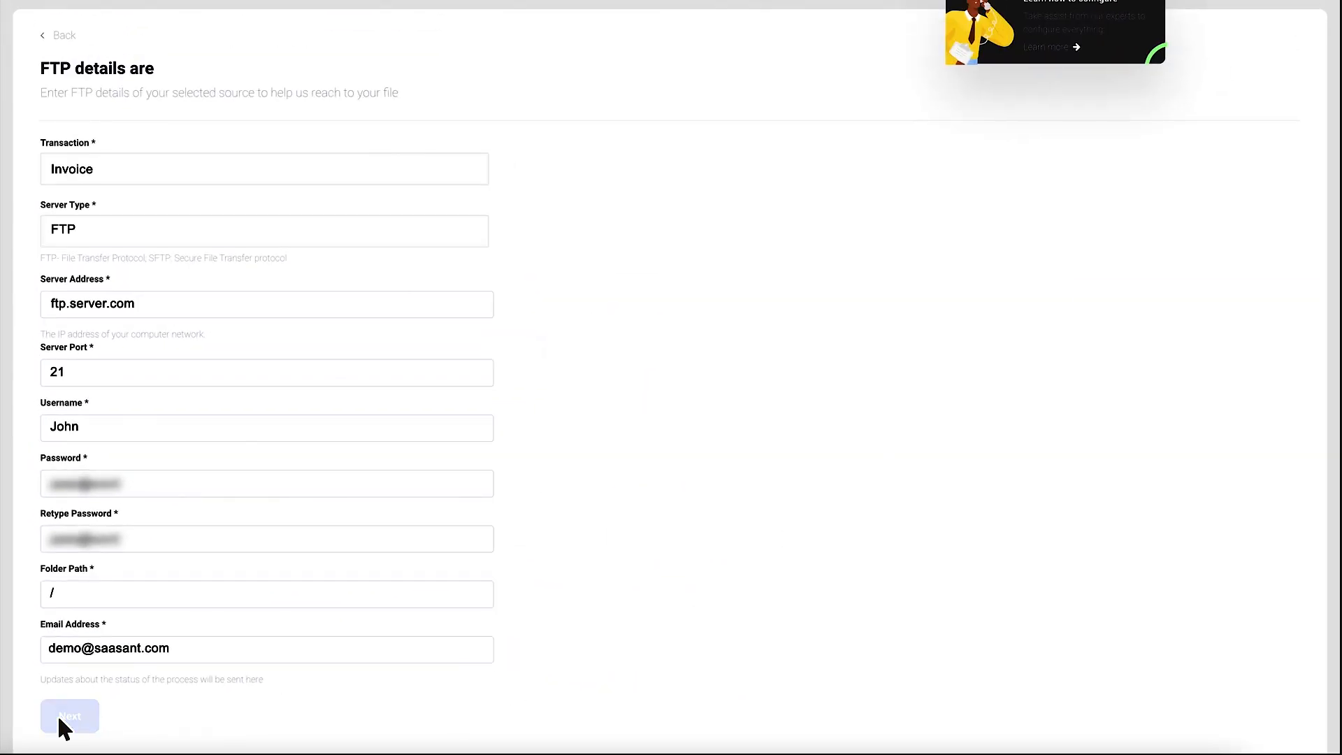
left_click(70, 716)
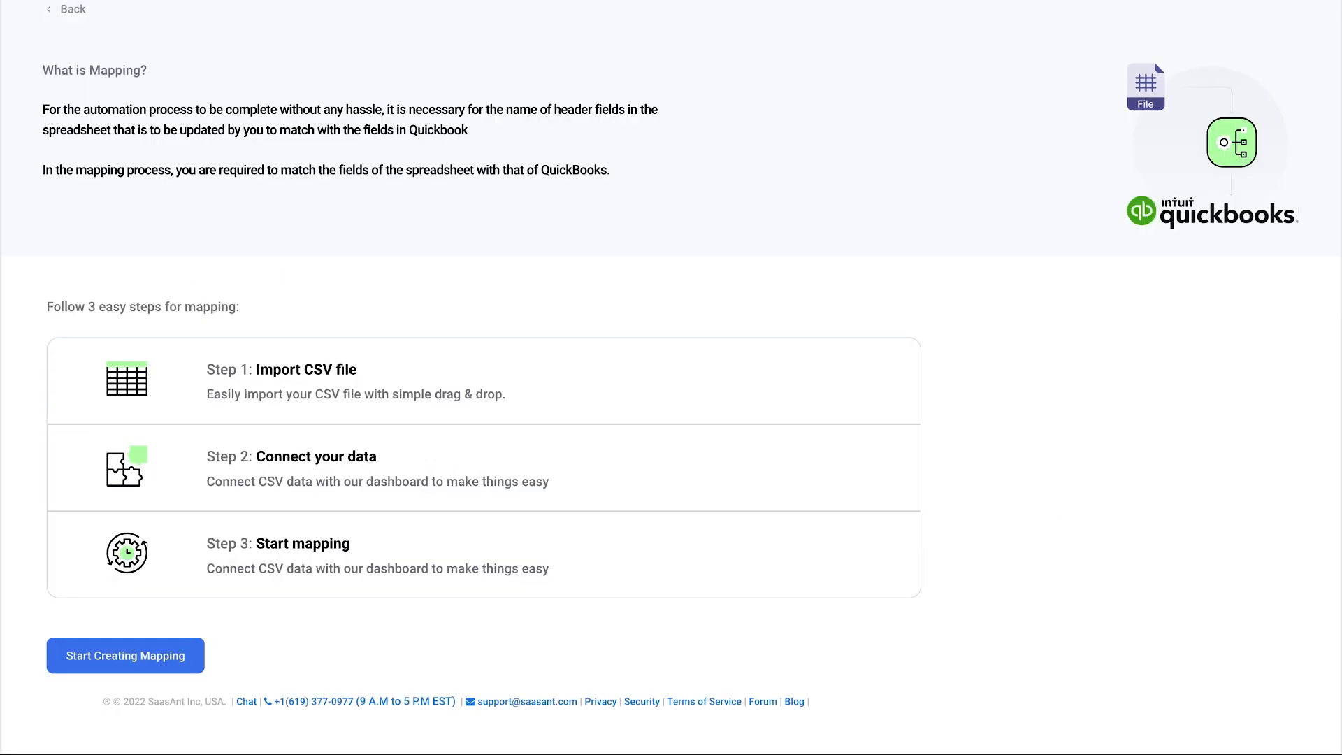
mouse_move(1076, 442)
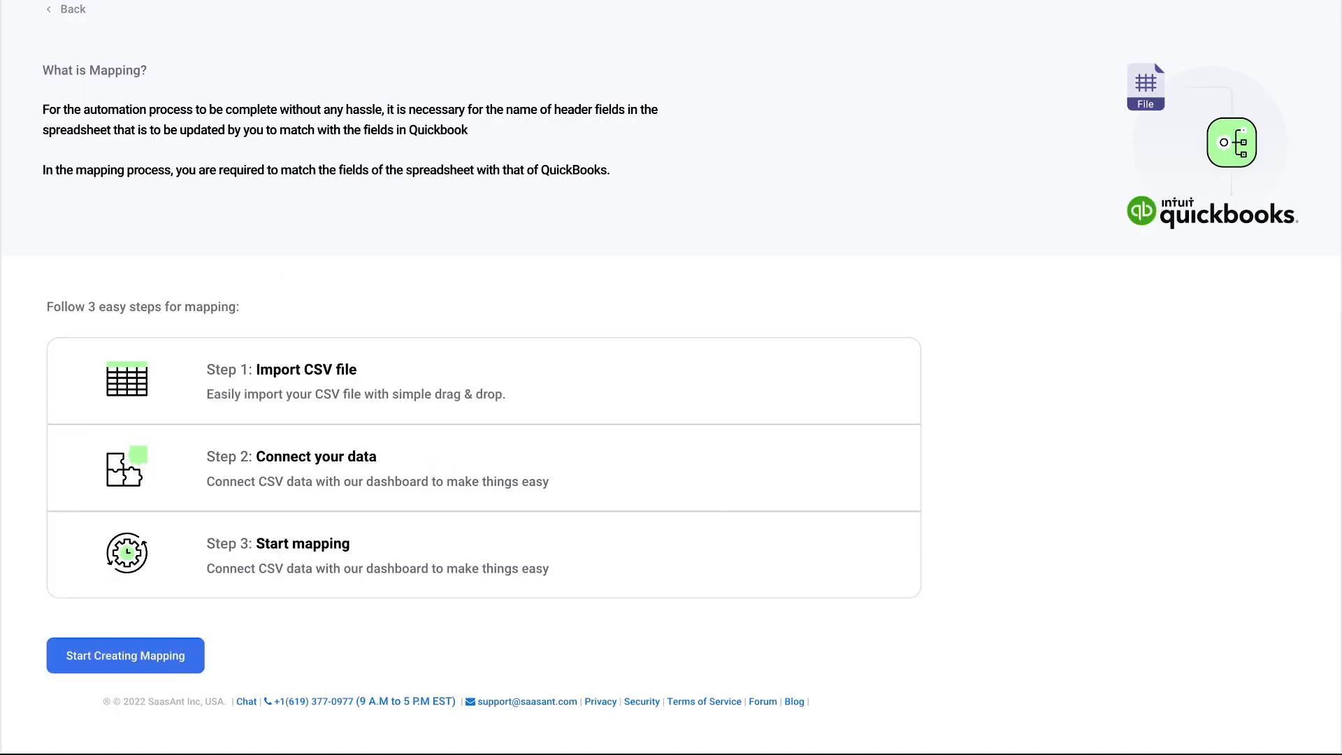
Step: Upload Invoice.xlsx for mapping and use its Invoices sheet
left_click(124, 654)
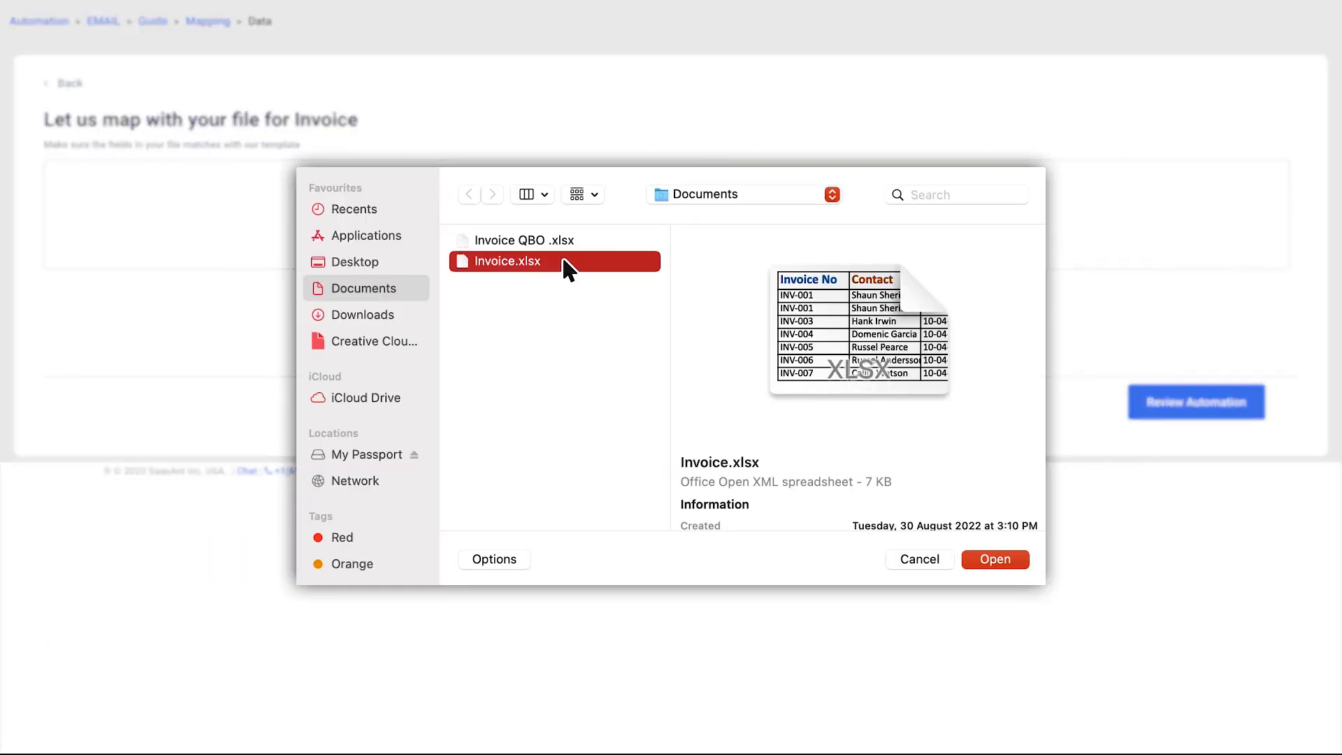
left_click(994, 559)
type("invoi")
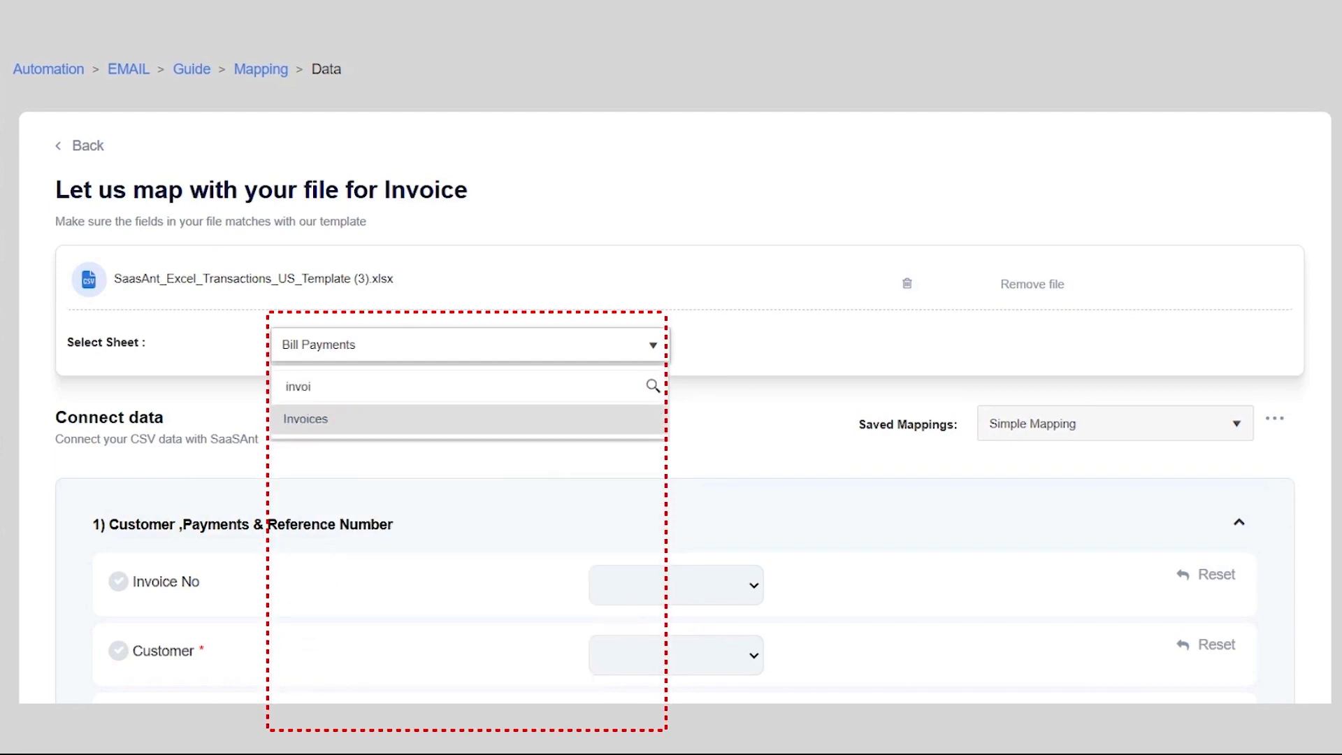
left_click(305, 419)
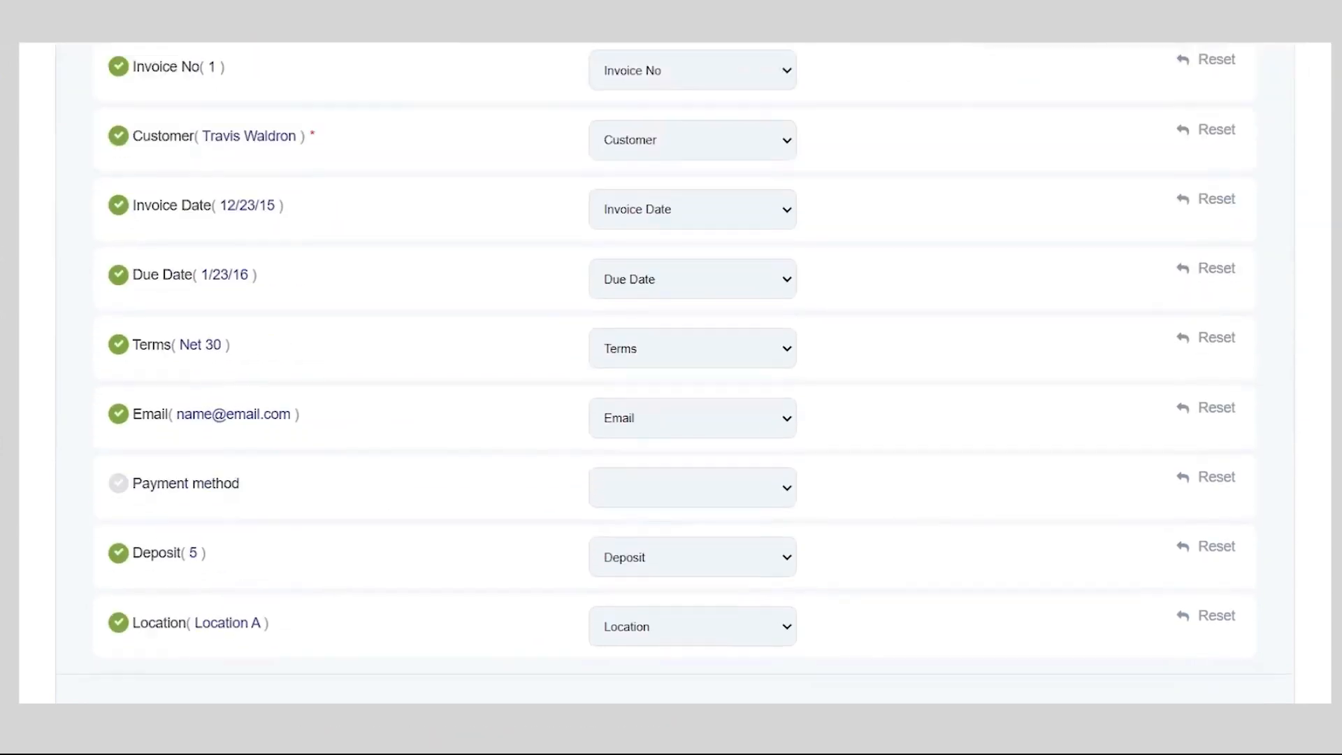
Step: Map Payment method to Product/Service Amount and review the remaining invoice field mappings
left_click(692, 140)
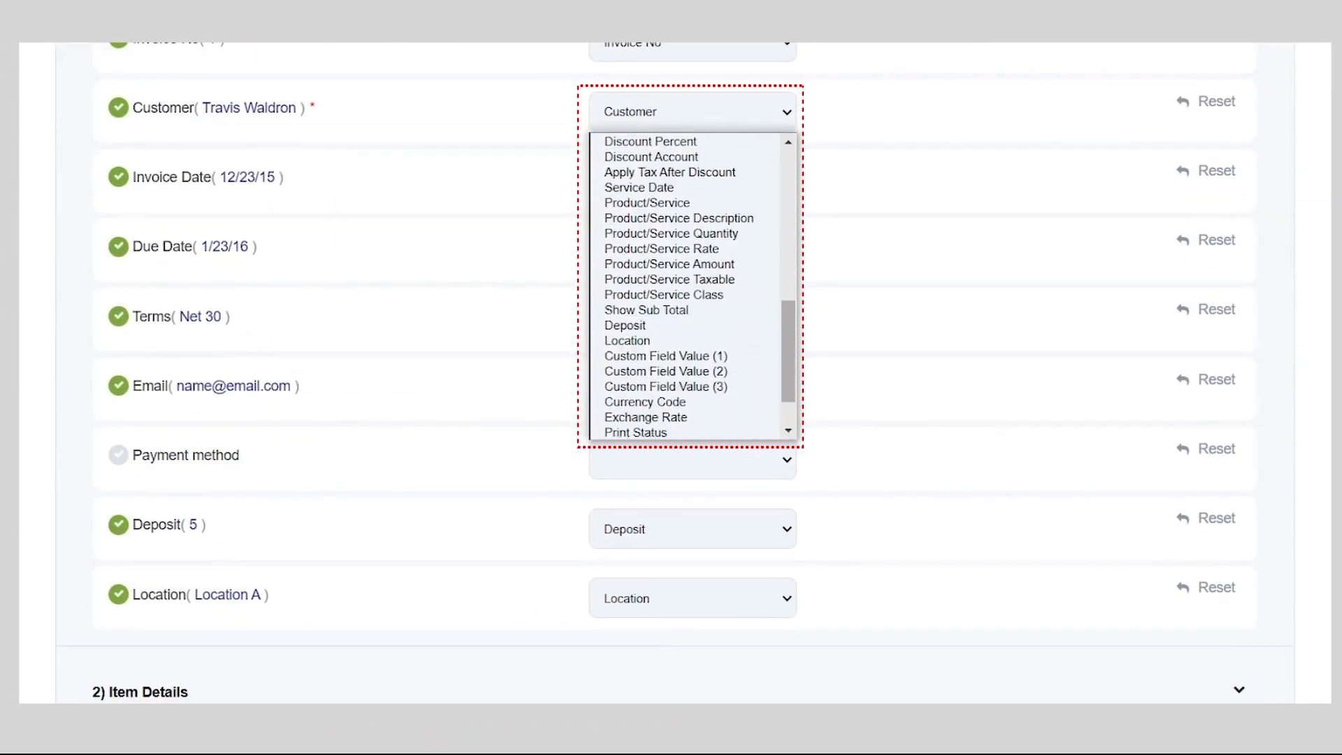
left_click(668, 264)
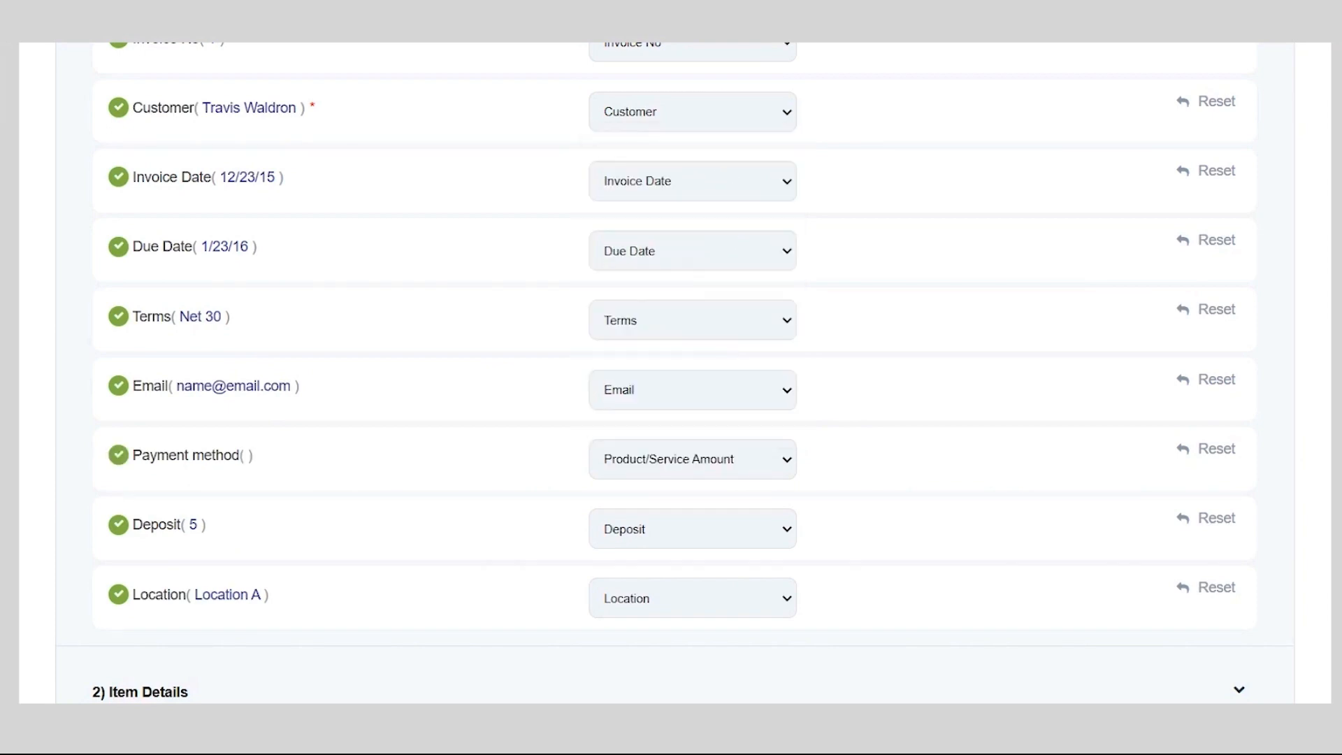
scroll("down", 3)
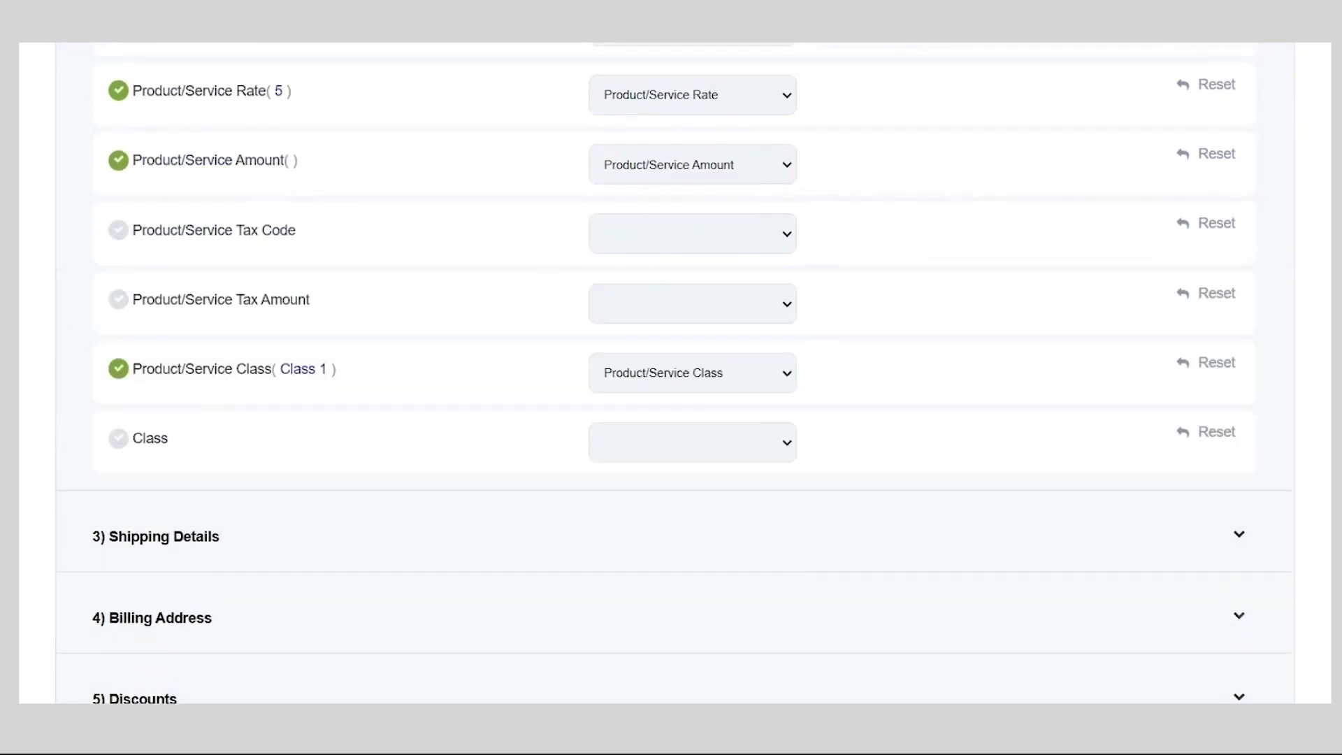
scroll("down", 3)
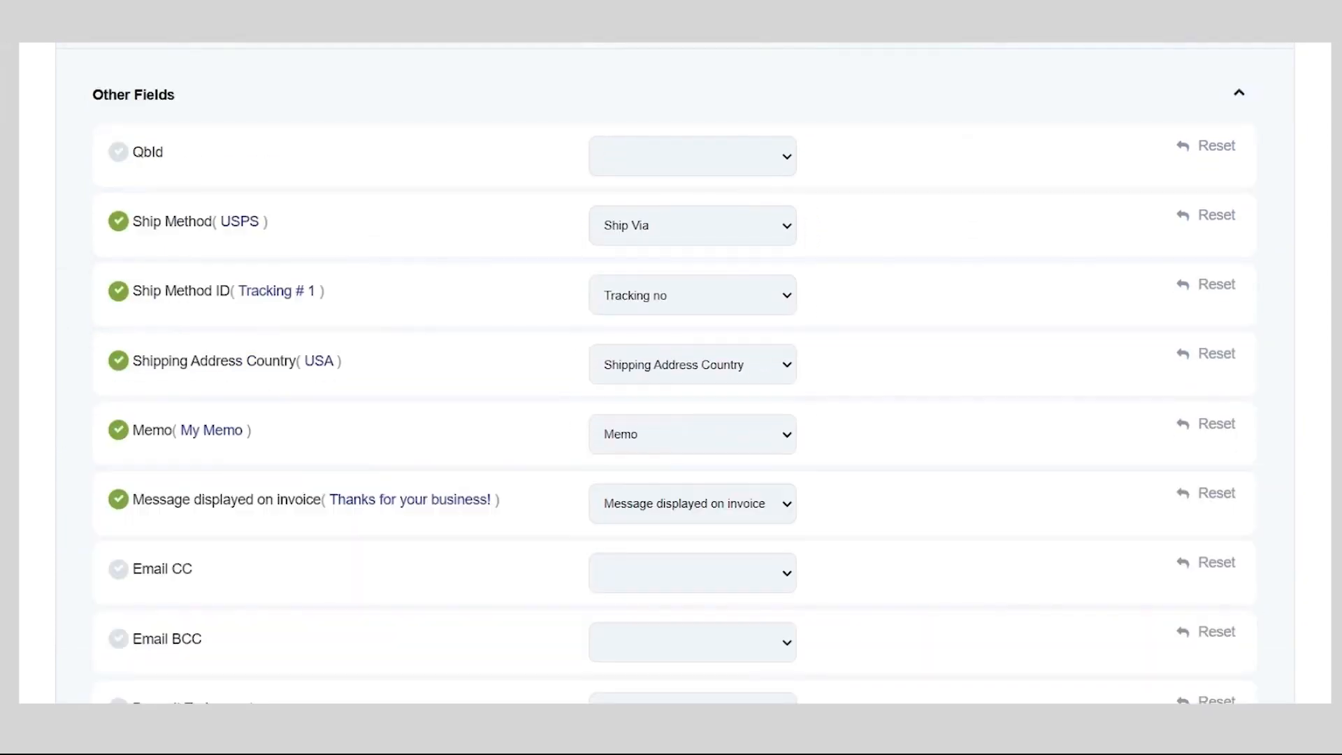
scroll("down", 3)
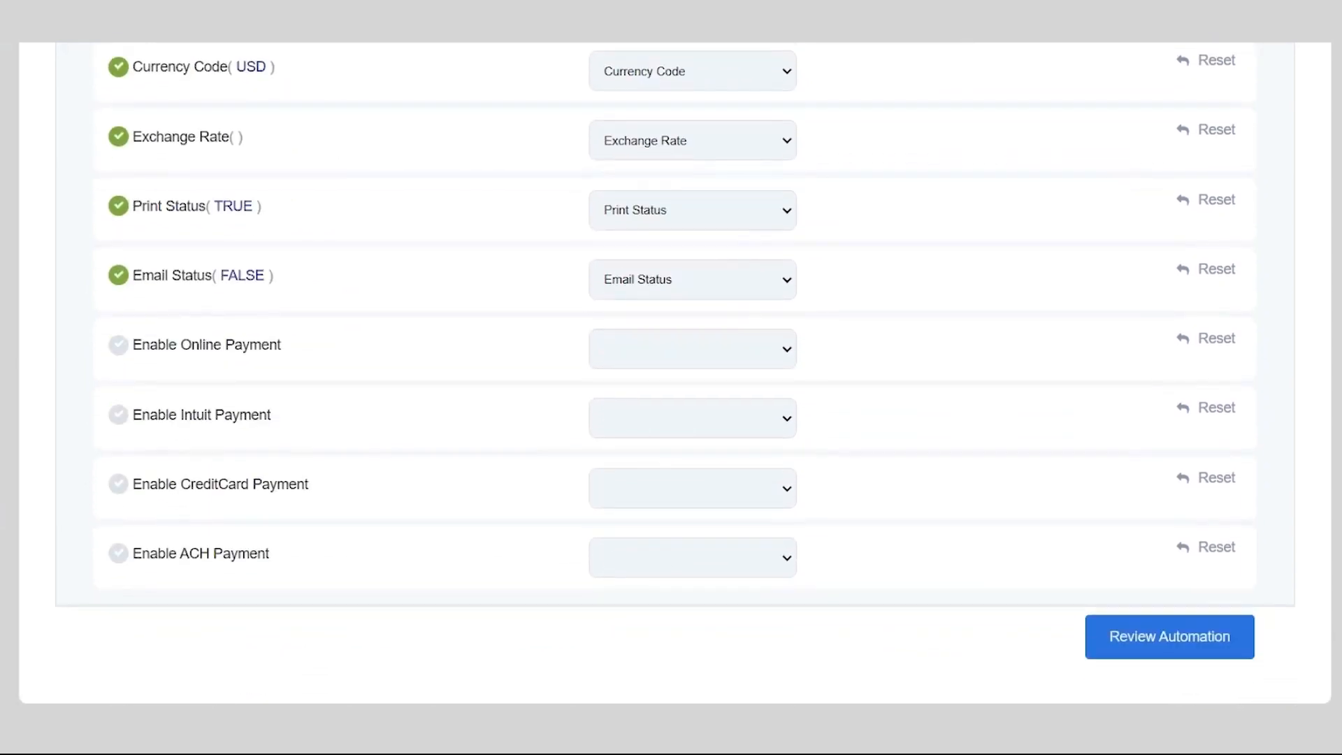
Step: Review the automation details and create the FTP invoice automation
left_click(1169, 636)
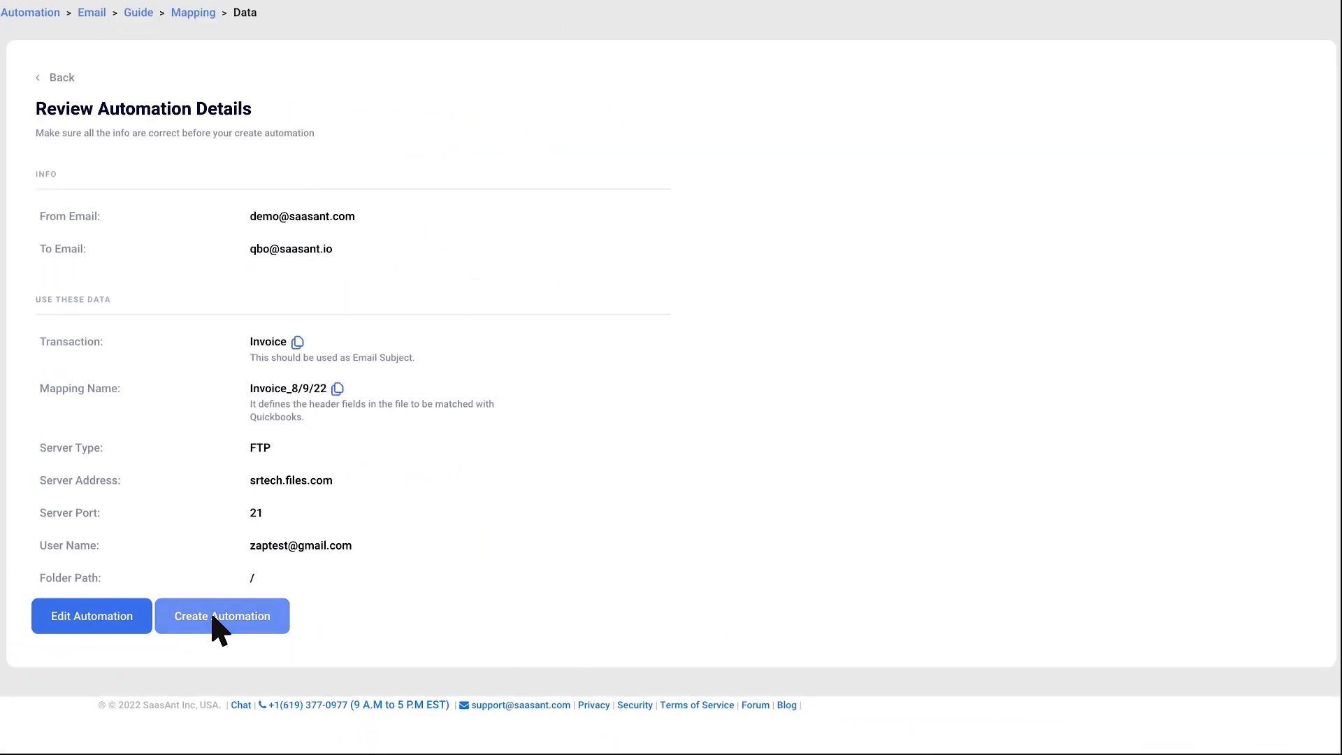
left_click(222, 615)
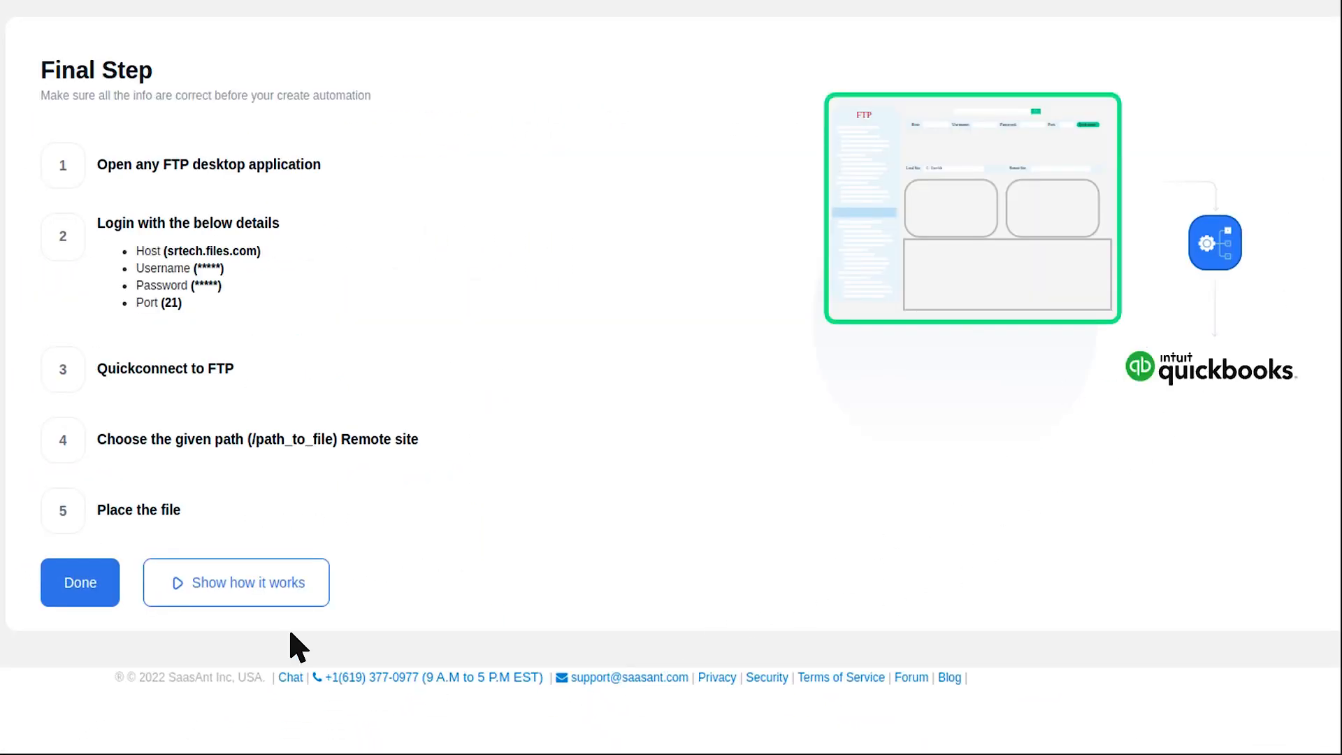
Step: Play the Show how it works demo of logging into FTP and placing invoice files
left_click(247, 583)
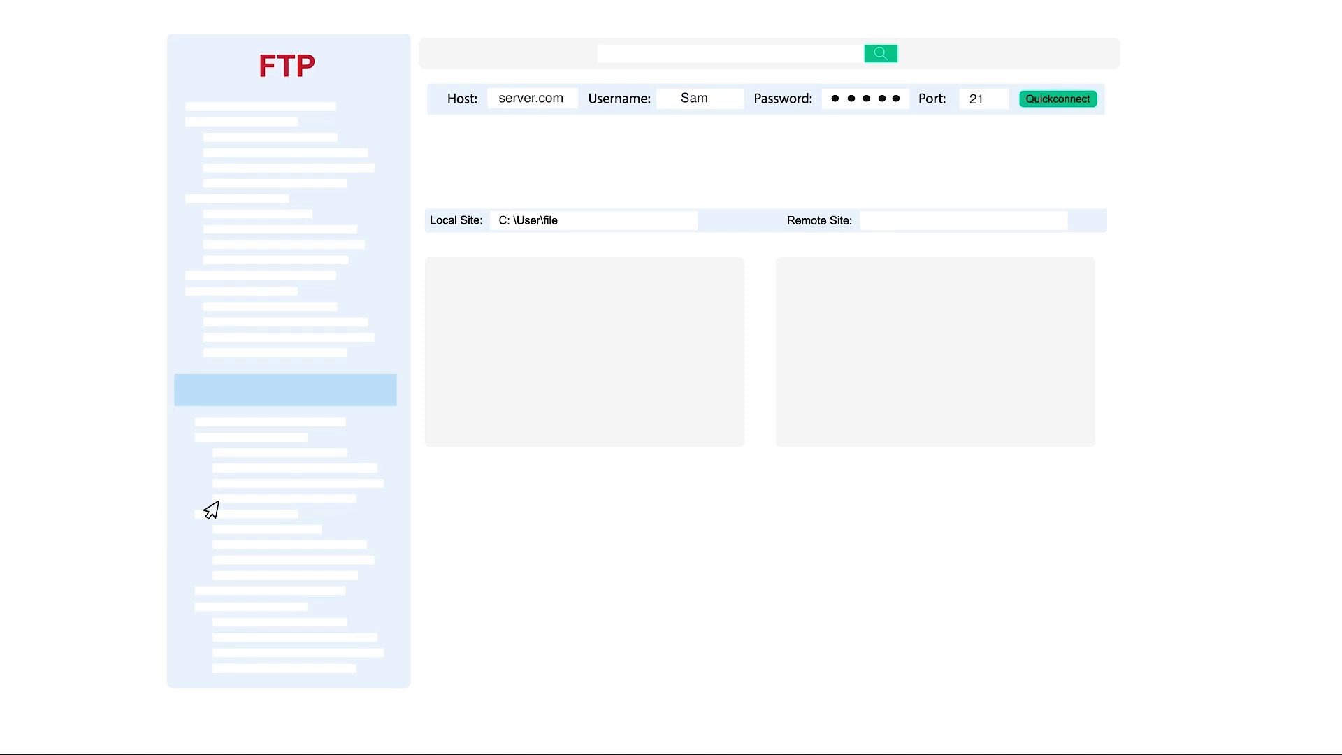
left_click(1057, 98)
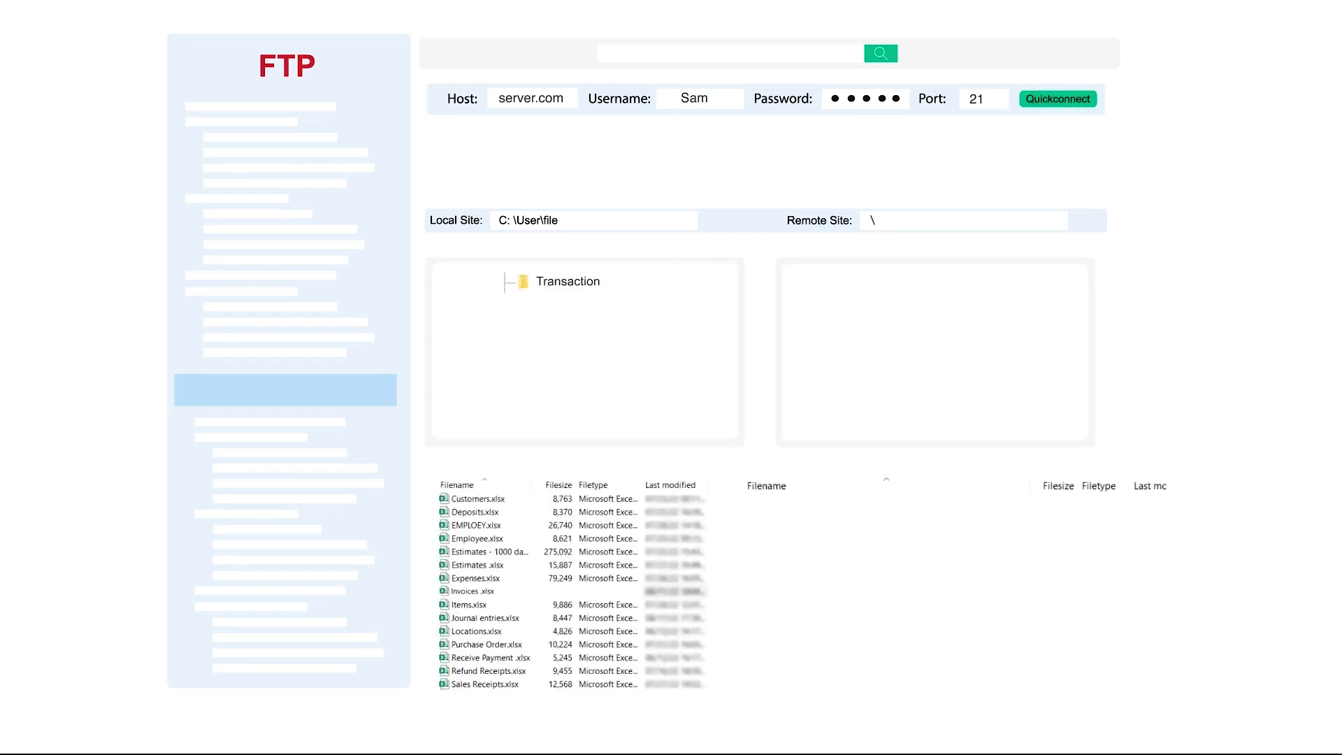